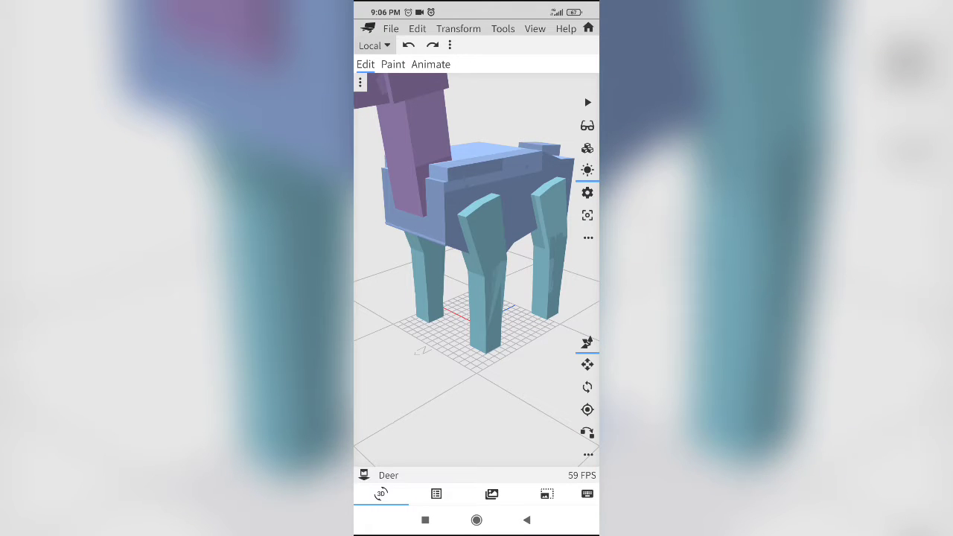
Step: Orbit the view around the deer model
drag(447, 261, 476, 223)
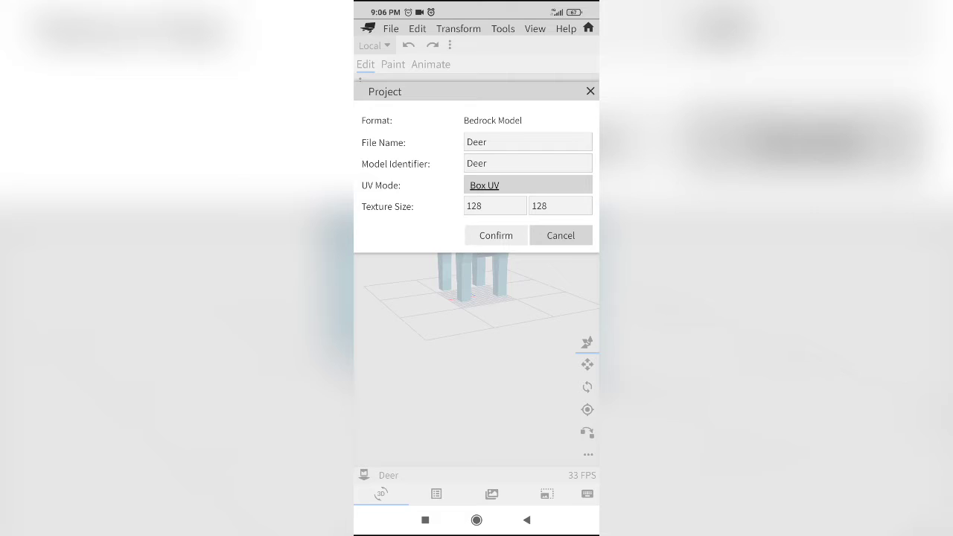
Step: Create a 128×128 texture template, dismiss the face dimension warning, and reopen project settings
click(495, 236)
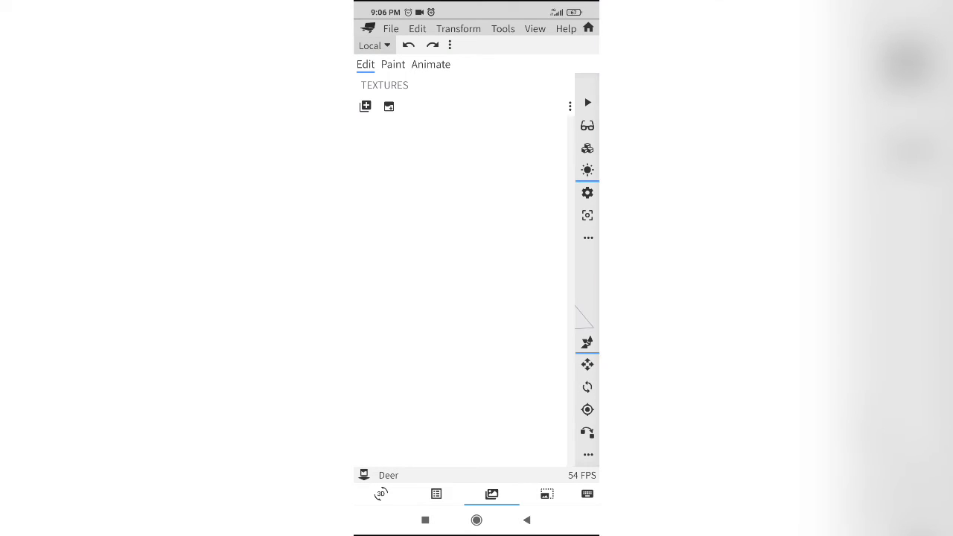
click(365, 106)
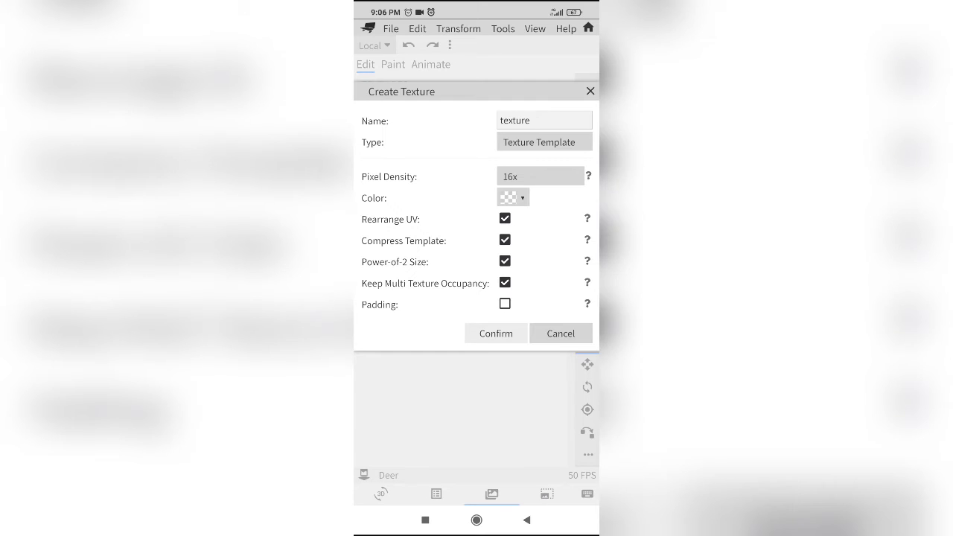
click(496, 332)
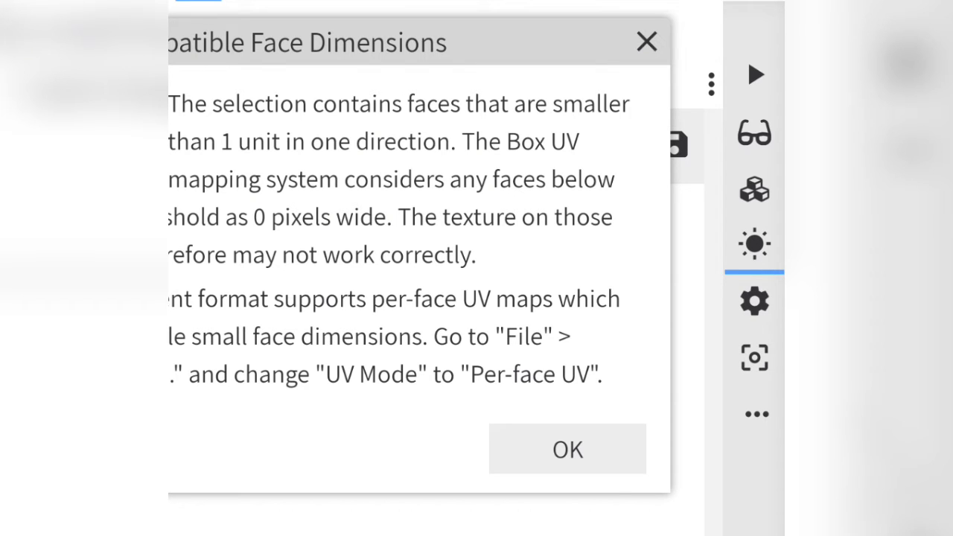
click(567, 449)
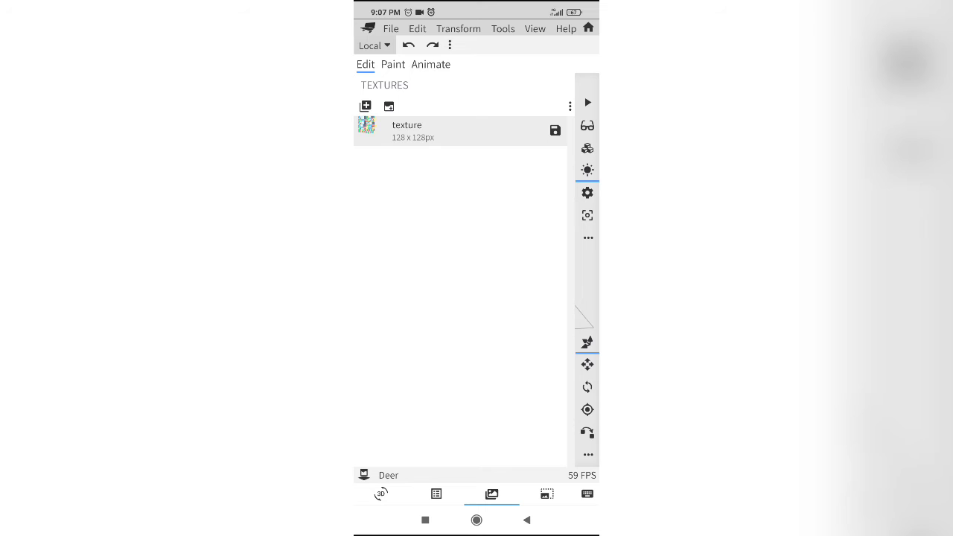
click(381, 493)
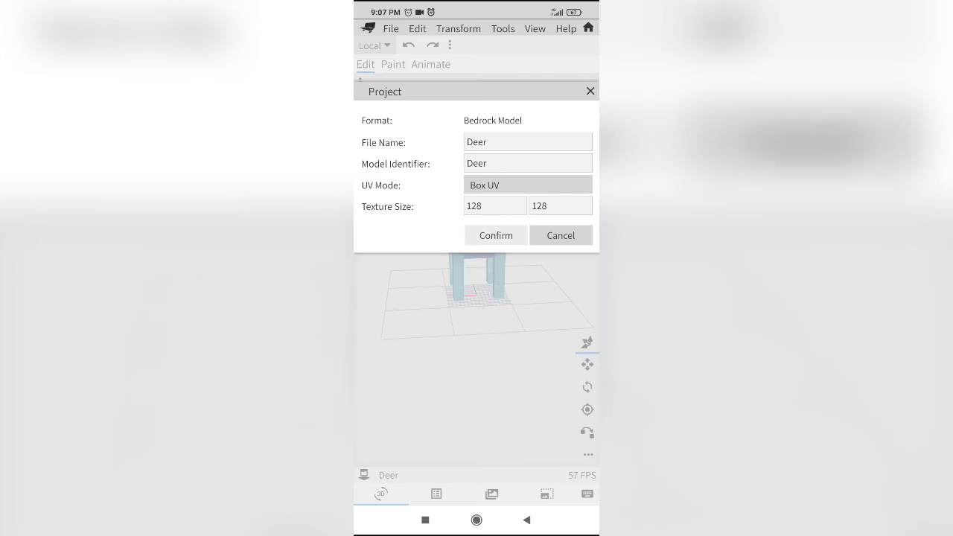
Step: Switch the UV mode to Per-face UV and generate a new texture template
click(527, 184)
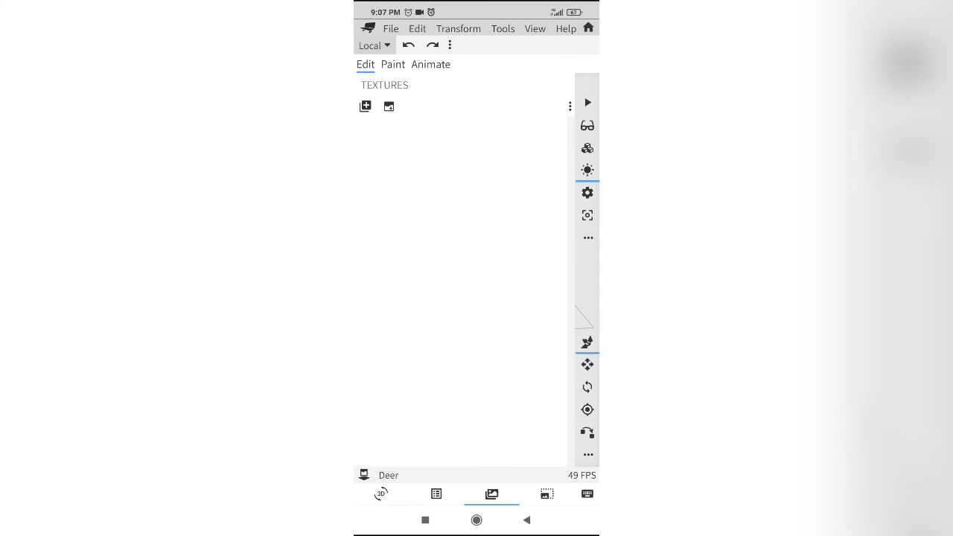
click(365, 106)
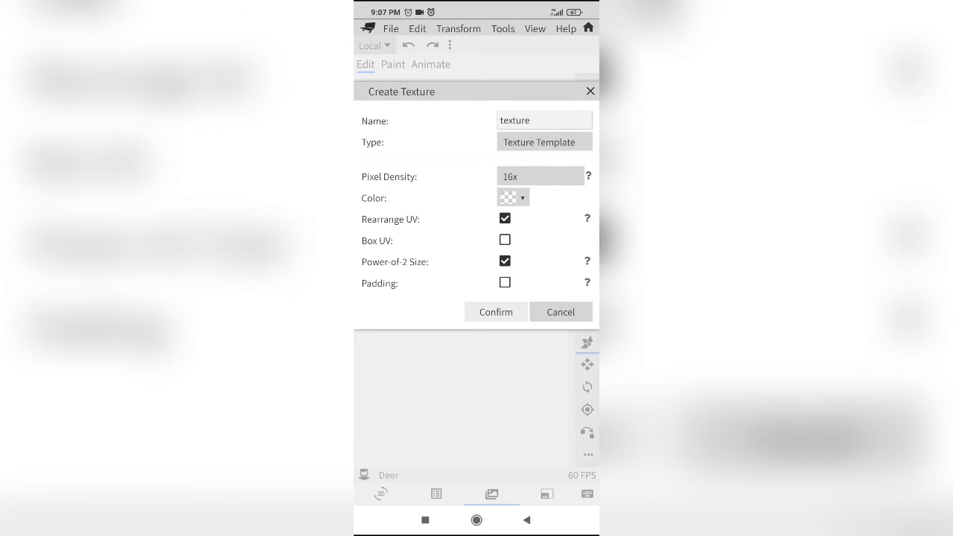
click(495, 312)
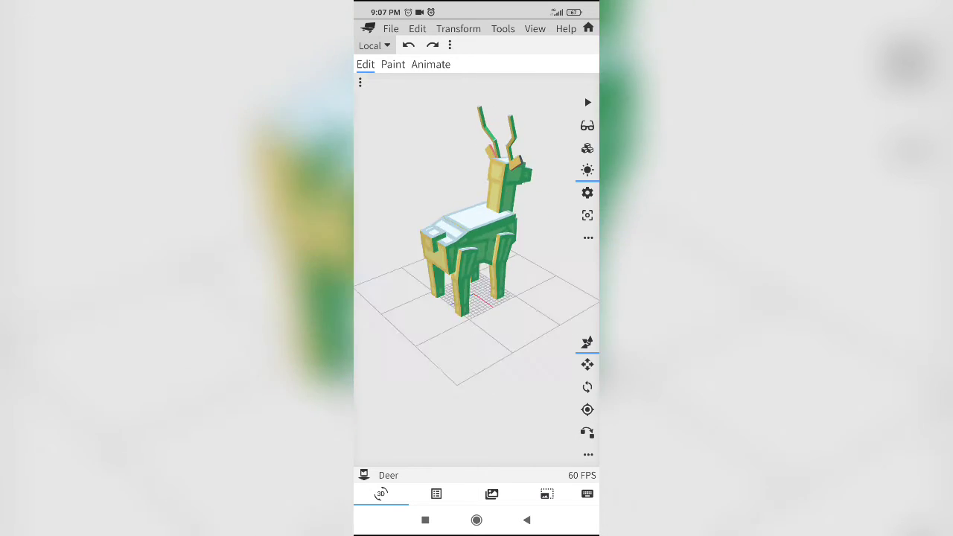
Step: Check the texture list, return to the 3D view, and orbit to face the deer's front
click(491, 494)
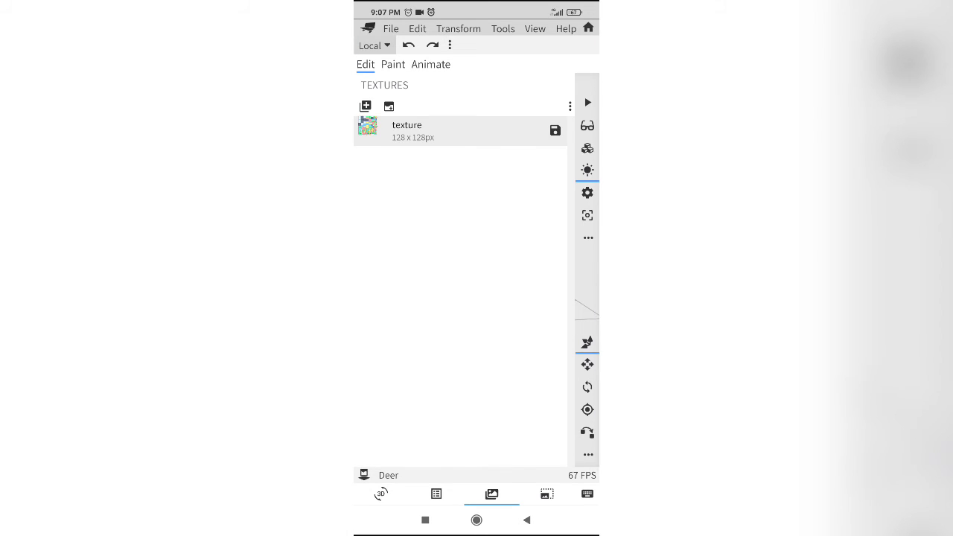
click(382, 494)
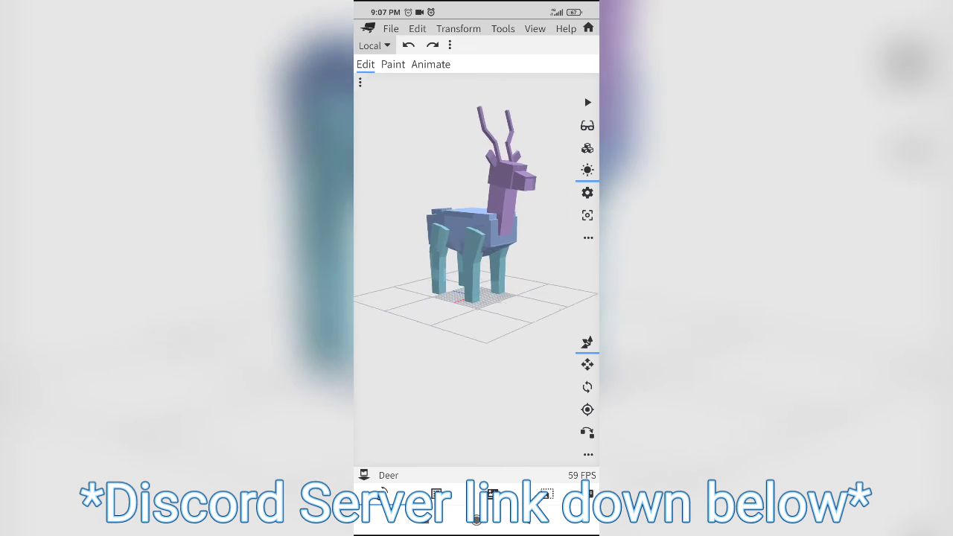
drag(476, 260, 447, 224)
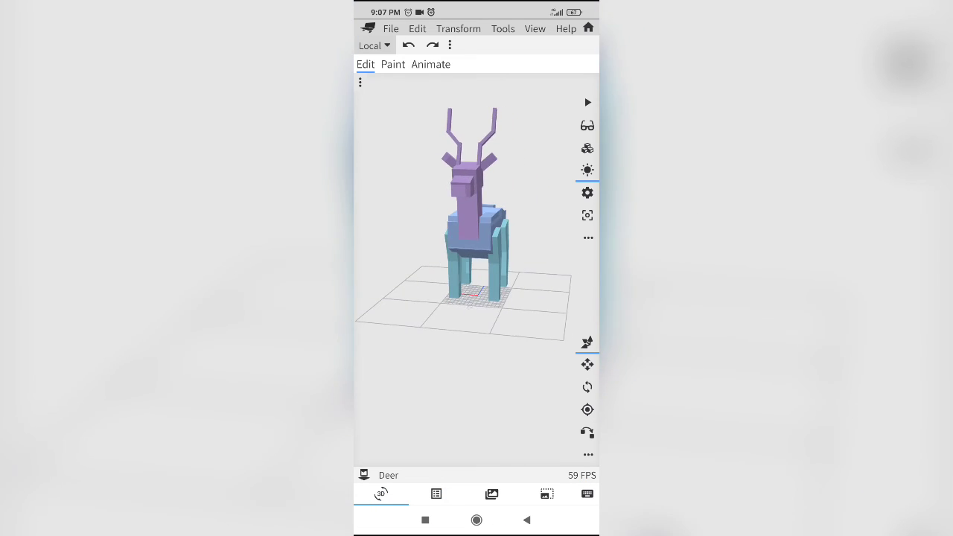